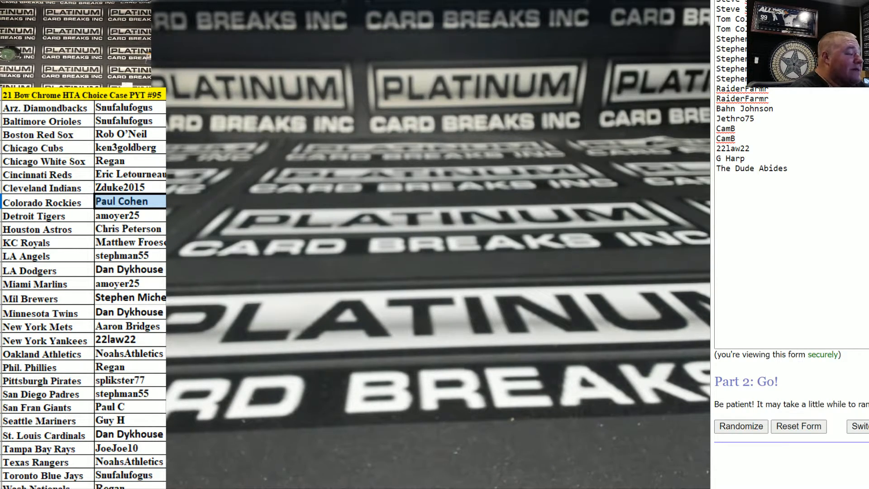
Refresh the team-list browser source to show the PYT #96 team assignments on the overlay.
{"action": "left_click", "coordinate": [741, 427]}
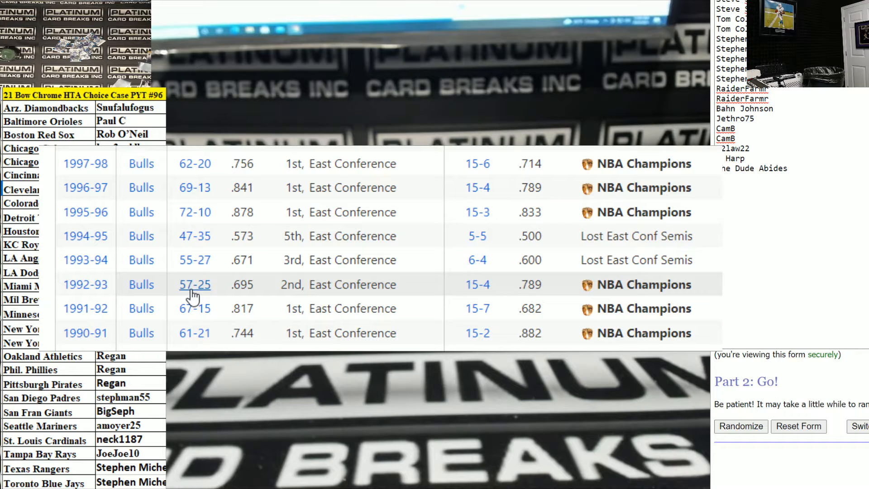
{"action": "mouse_move", "coordinate": [185, 271]}
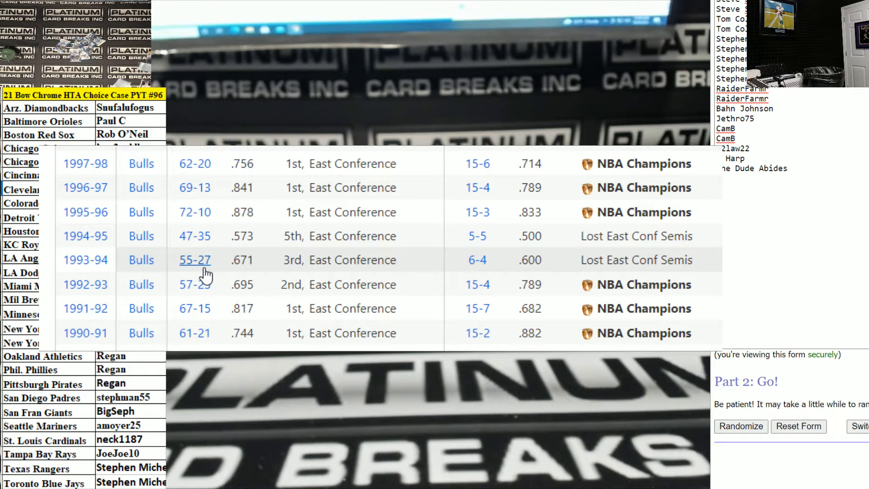
{"action": "mouse_move", "coordinate": [216, 261]}
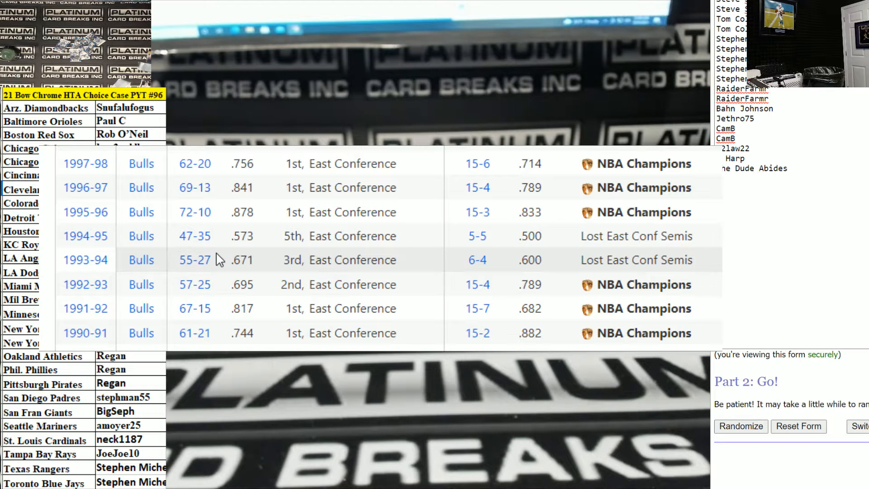
{"action": "mouse_move", "coordinate": [215, 242]}
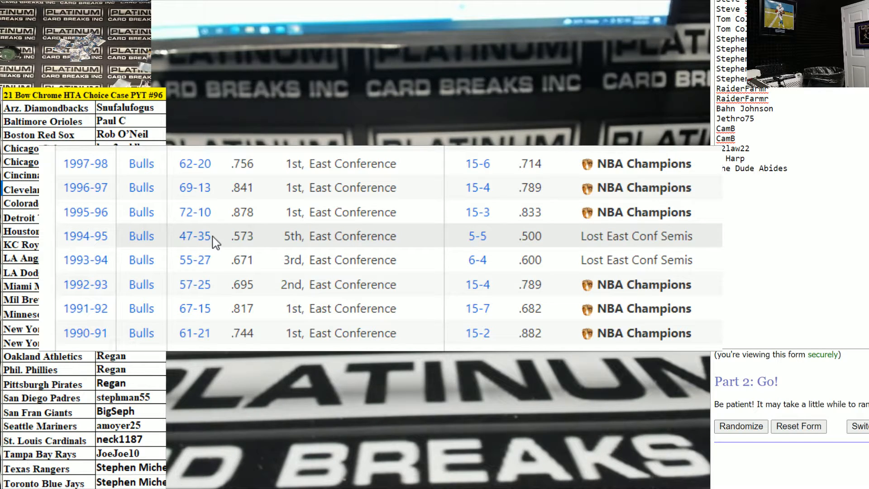
{"action": "mouse_move", "coordinate": [200, 259]}
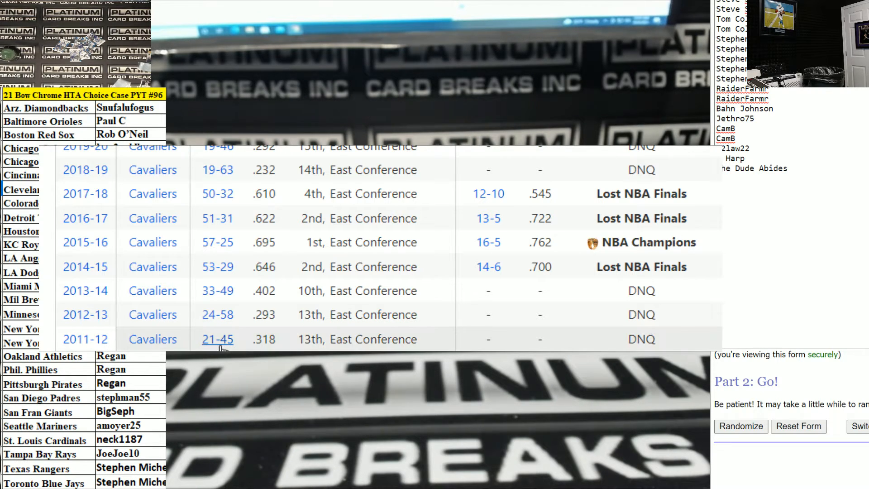
{"action": "mouse_move", "coordinate": [218, 291]}
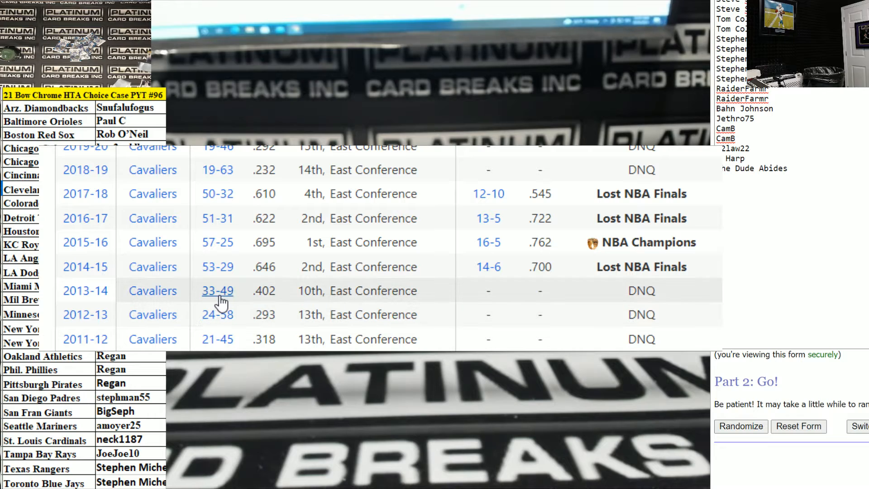
{"action": "mouse_move", "coordinate": [217, 272]}
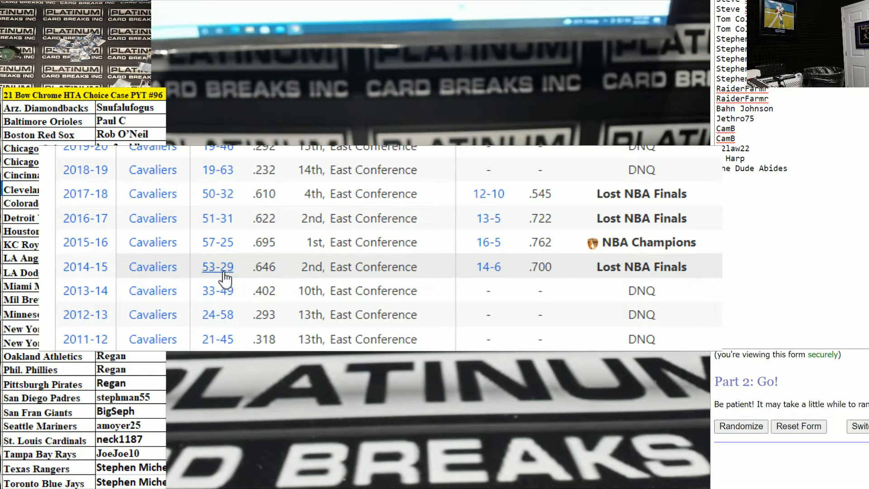
{"action": "mouse_move", "coordinate": [198, 278]}
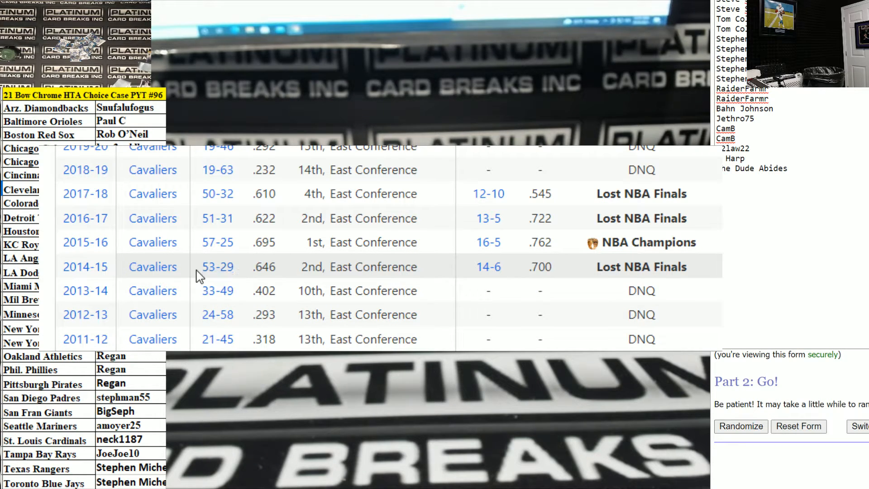
{"action": "mouse_move", "coordinate": [240, 239]}
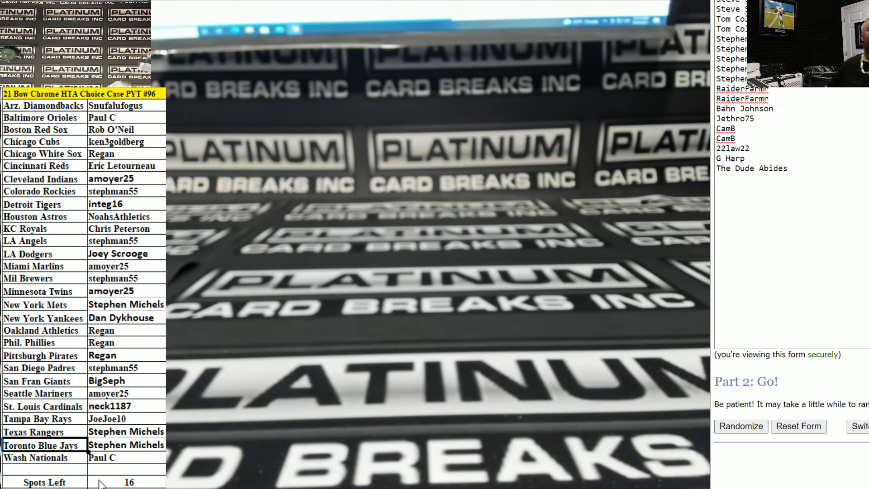
{"action": "mouse_move", "coordinate": [147, 160]}
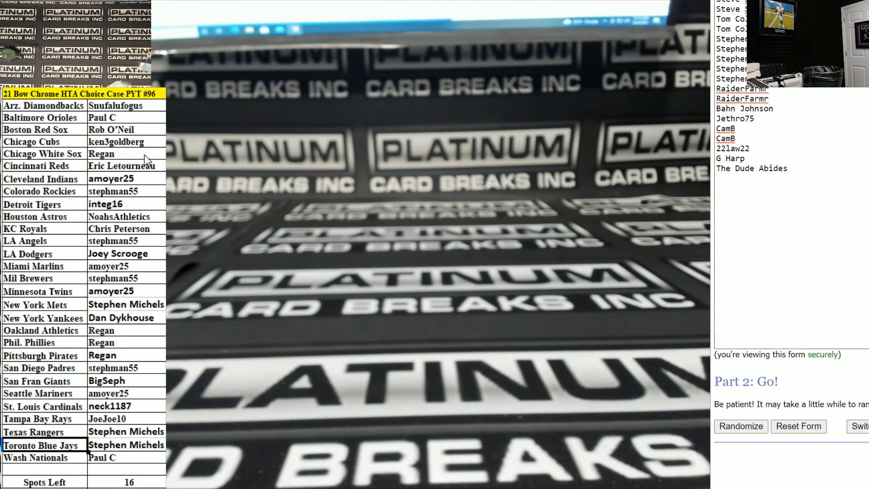
{"action": "mouse_move", "coordinate": [100, 103]}
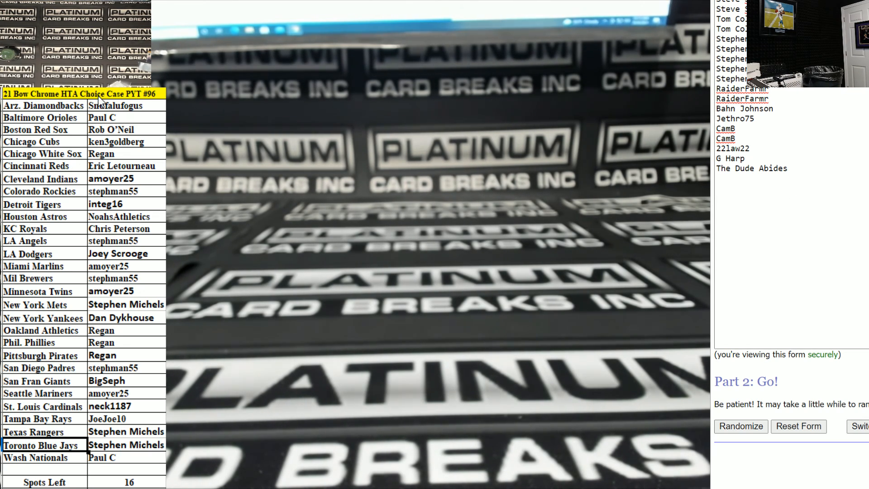